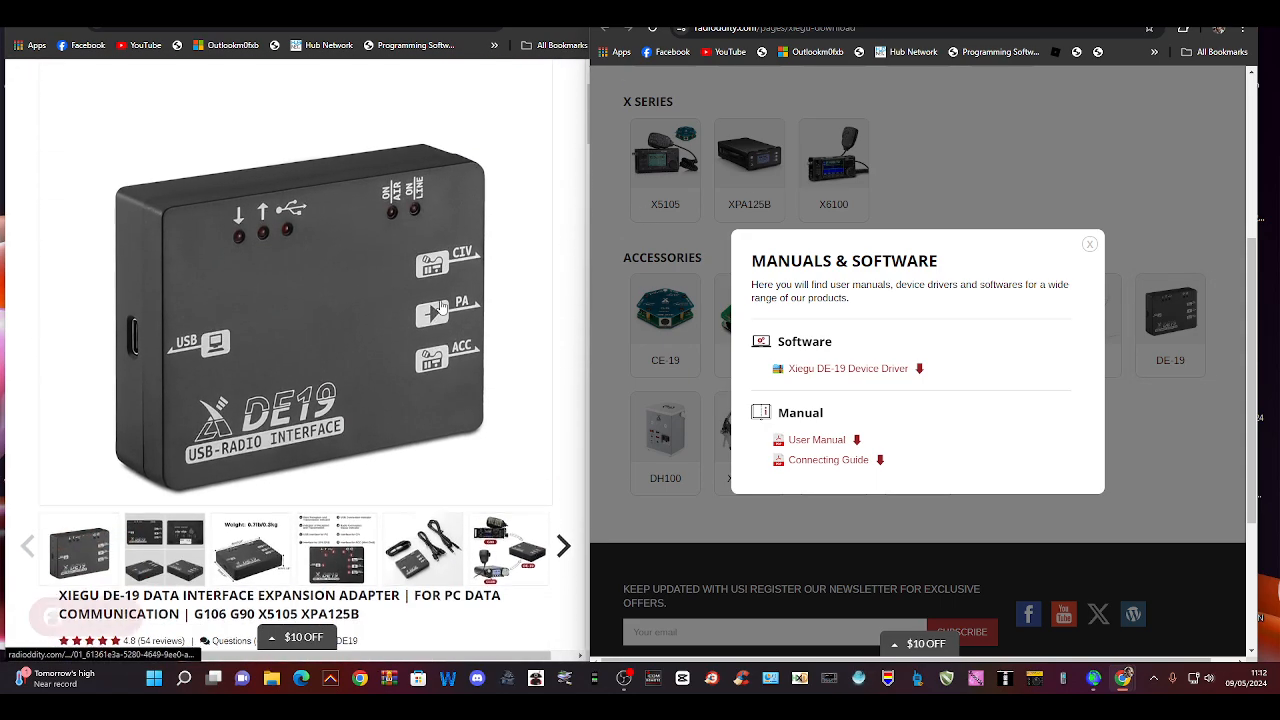
# Browse the DE-19 thumbnails: main photo, size/weight, cables, and the G90-to-DE-19 diagram.
pyautogui.click(164, 548)
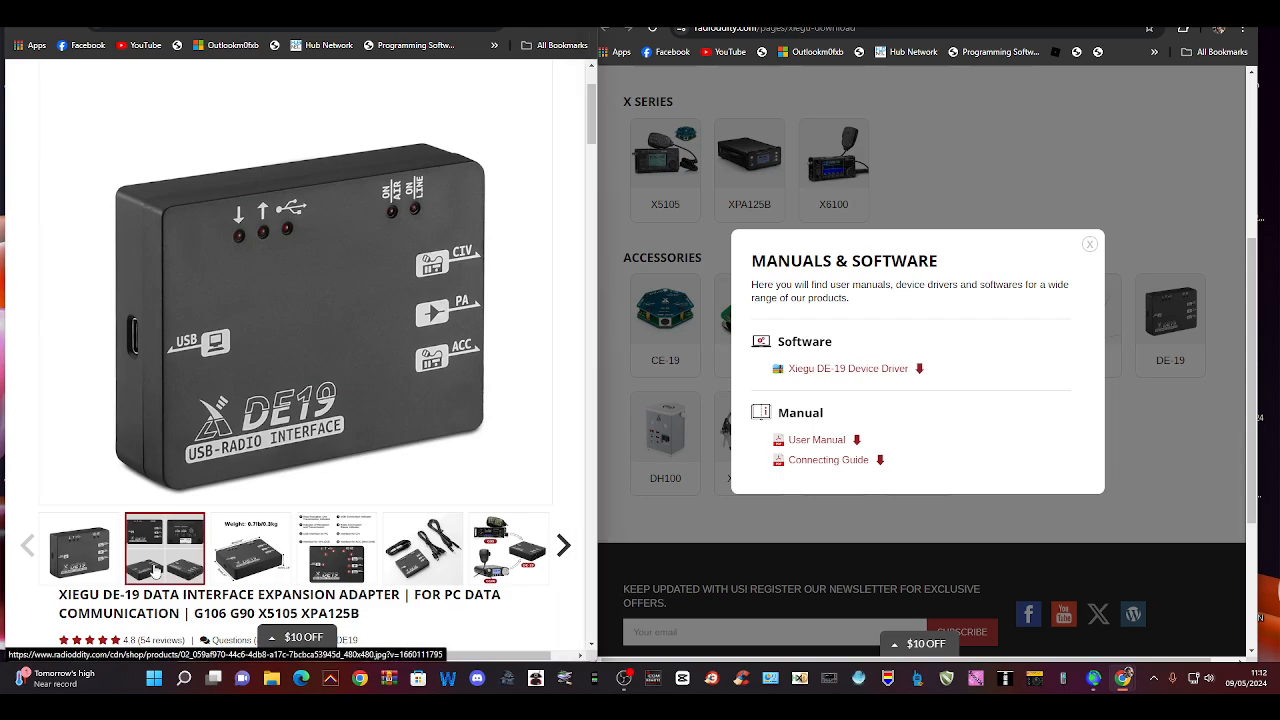
pyautogui.click(252, 548)
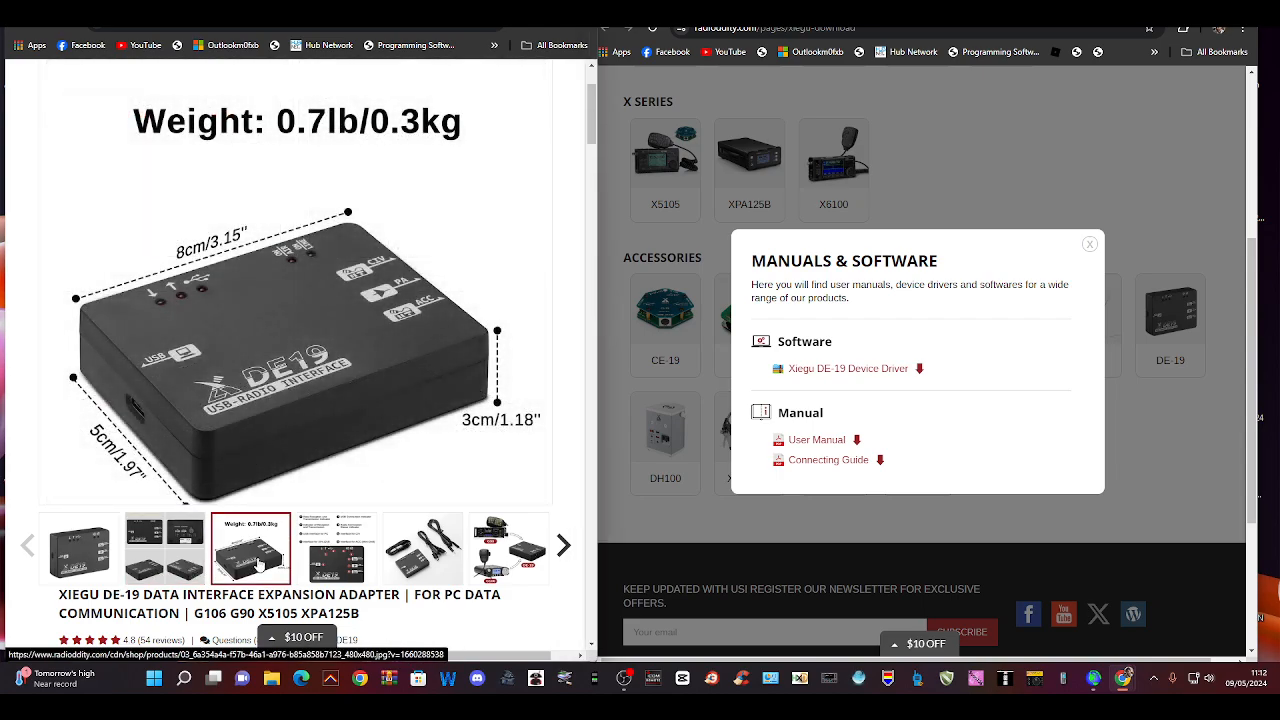
pyautogui.click(422, 548)
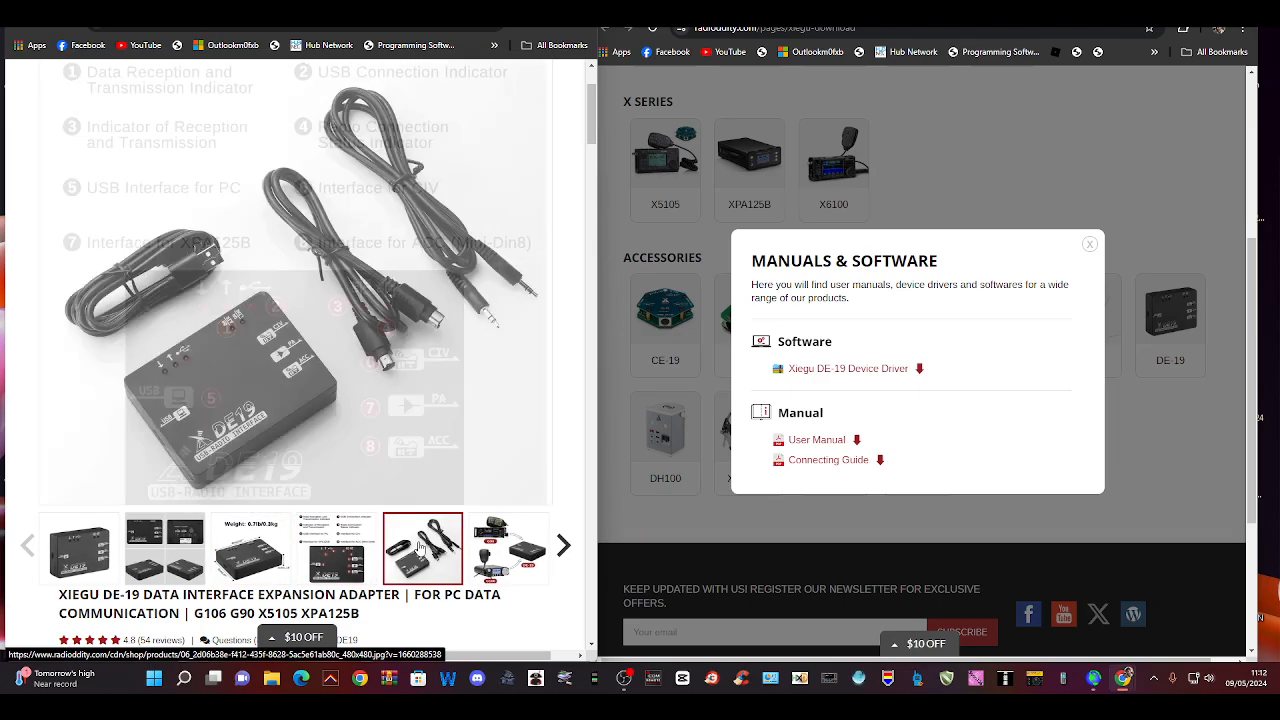
pyautogui.click(508, 548)
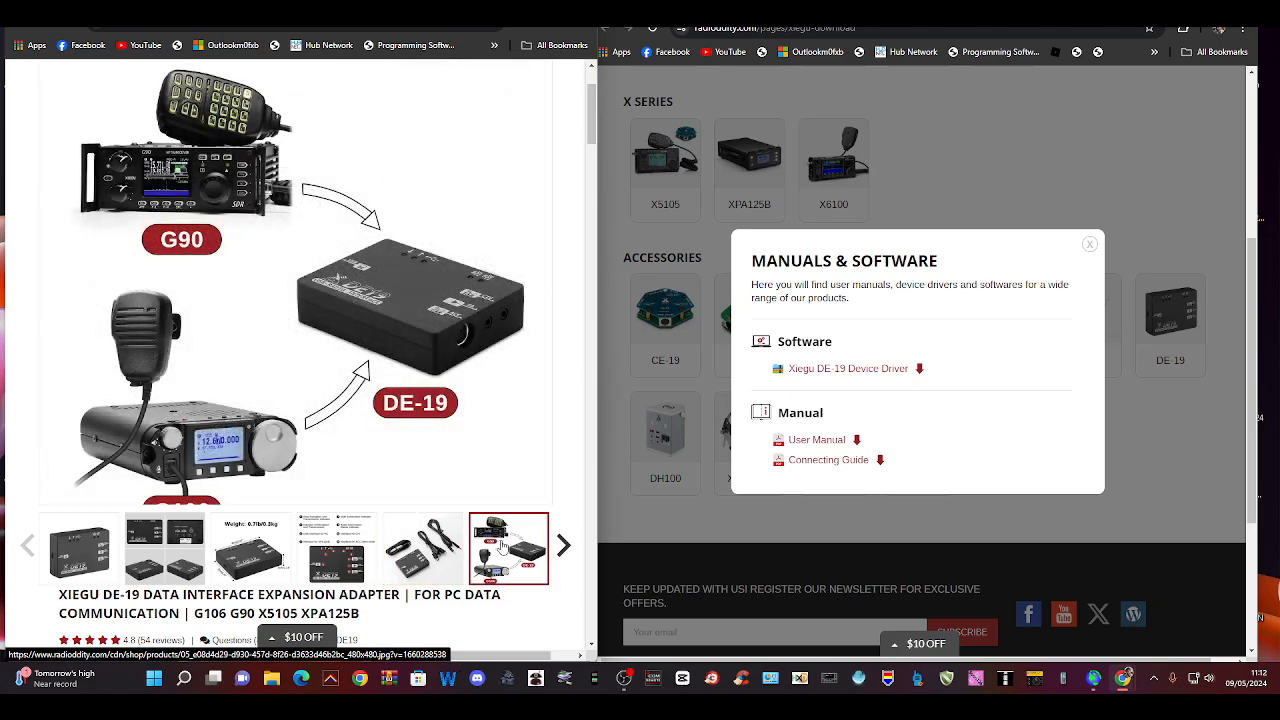
# View the enlarged photo gallery including the wiring diagram and page through it.
pyautogui.scroll(-3)
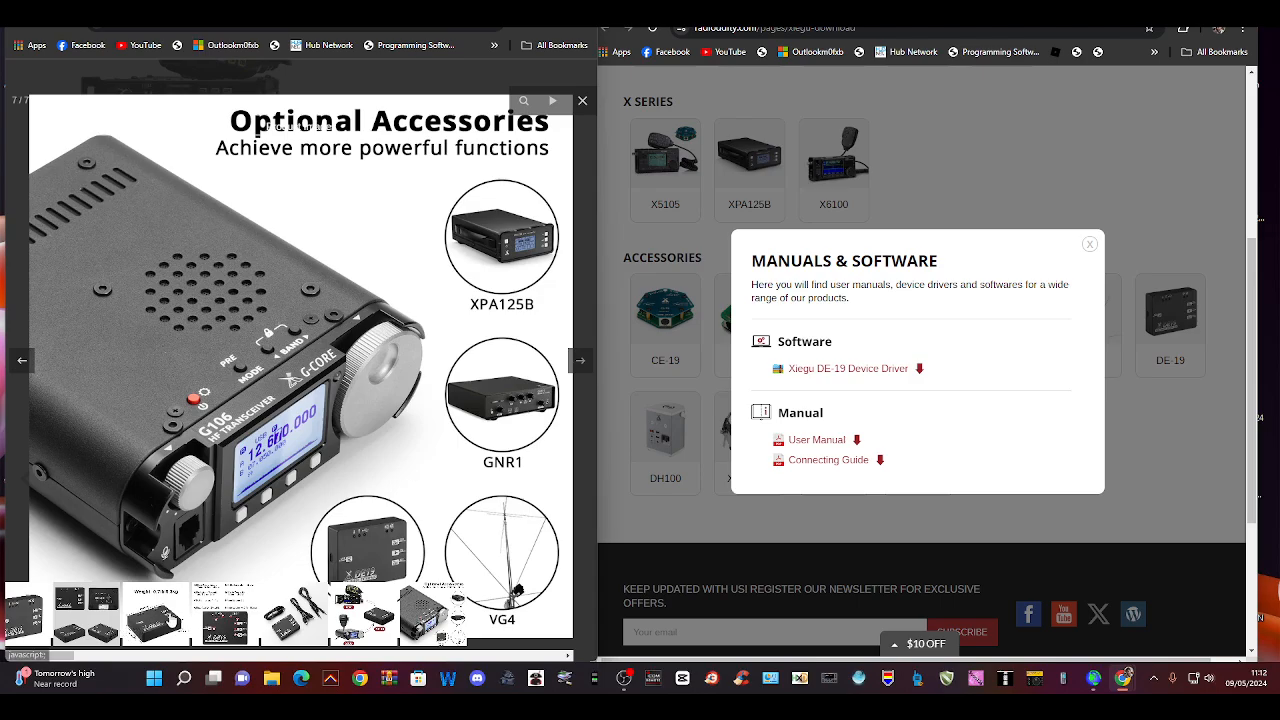
pyautogui.click(294, 612)
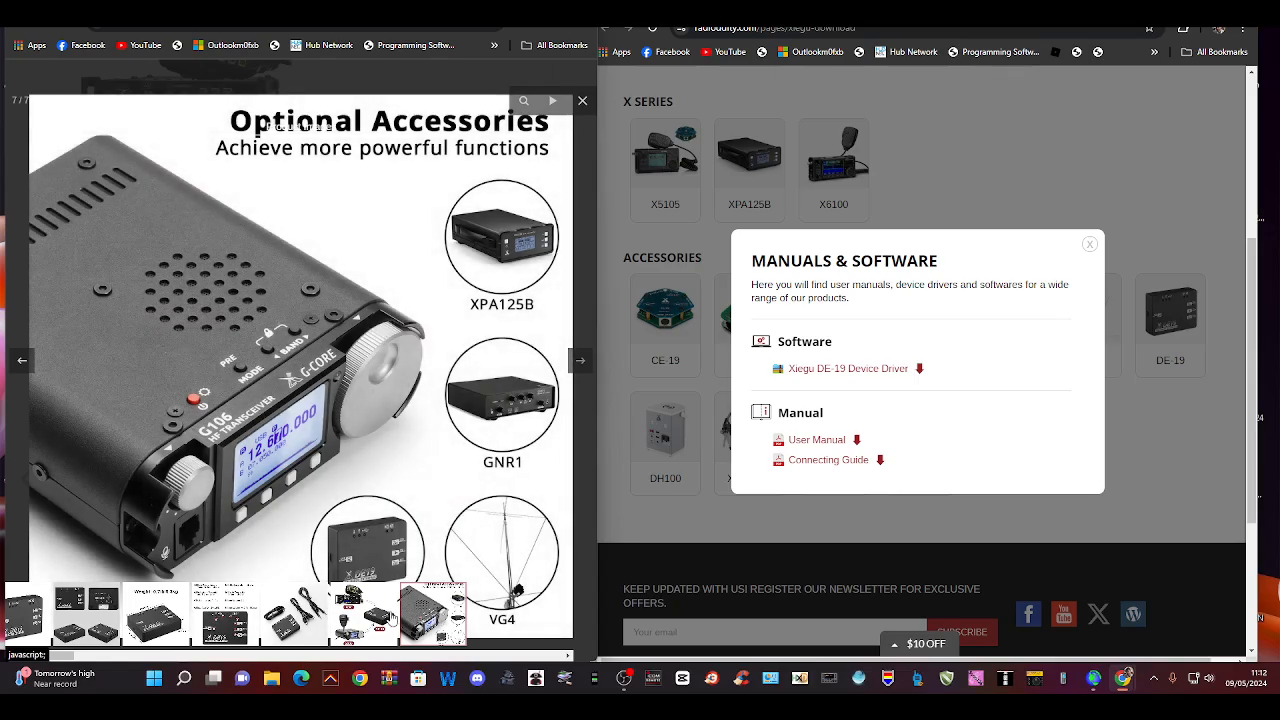
pyautogui.click(294, 614)
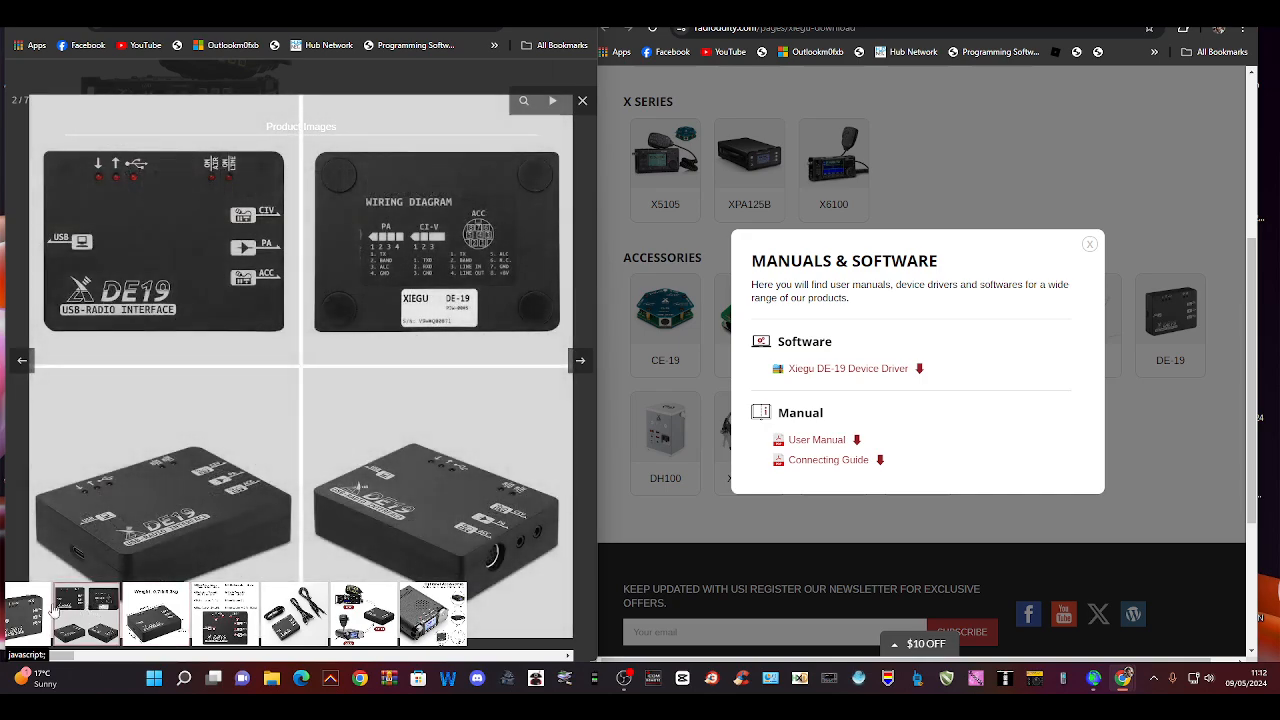
pyautogui.click(22, 360)
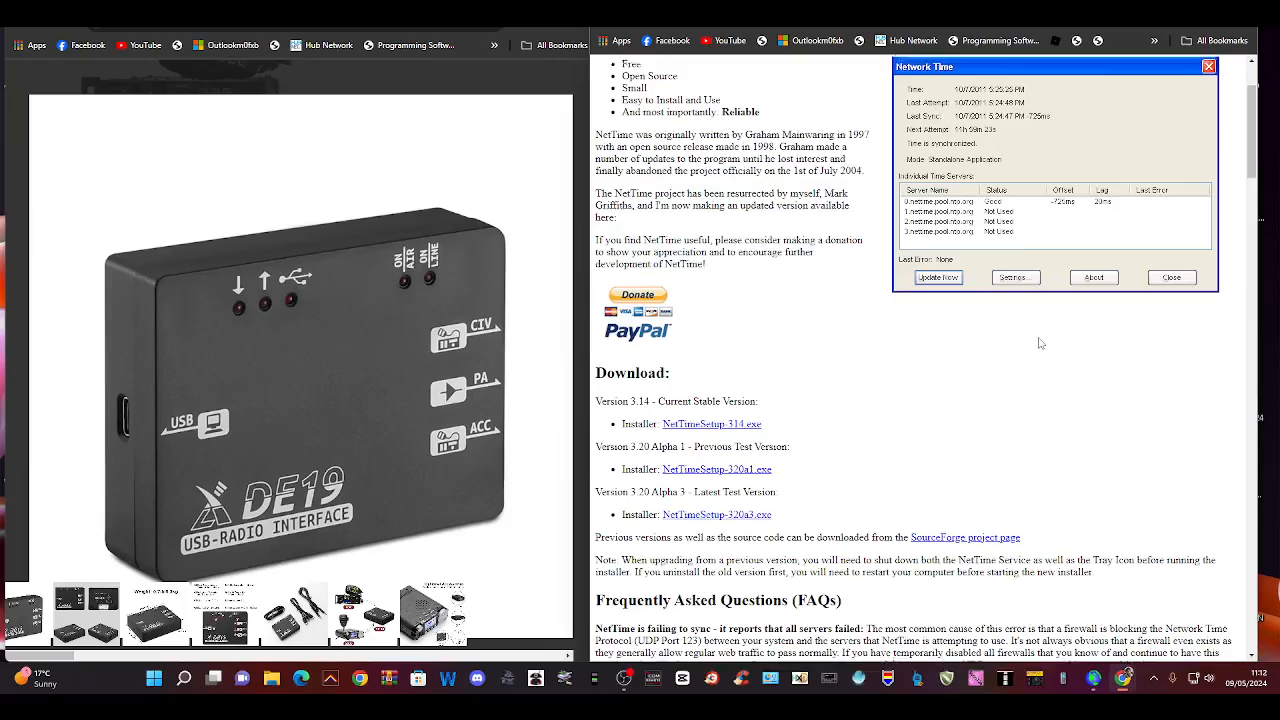
# Scroll the page before returning to the Radioddity Manuals & Software panel.
pyautogui.scroll(-3)
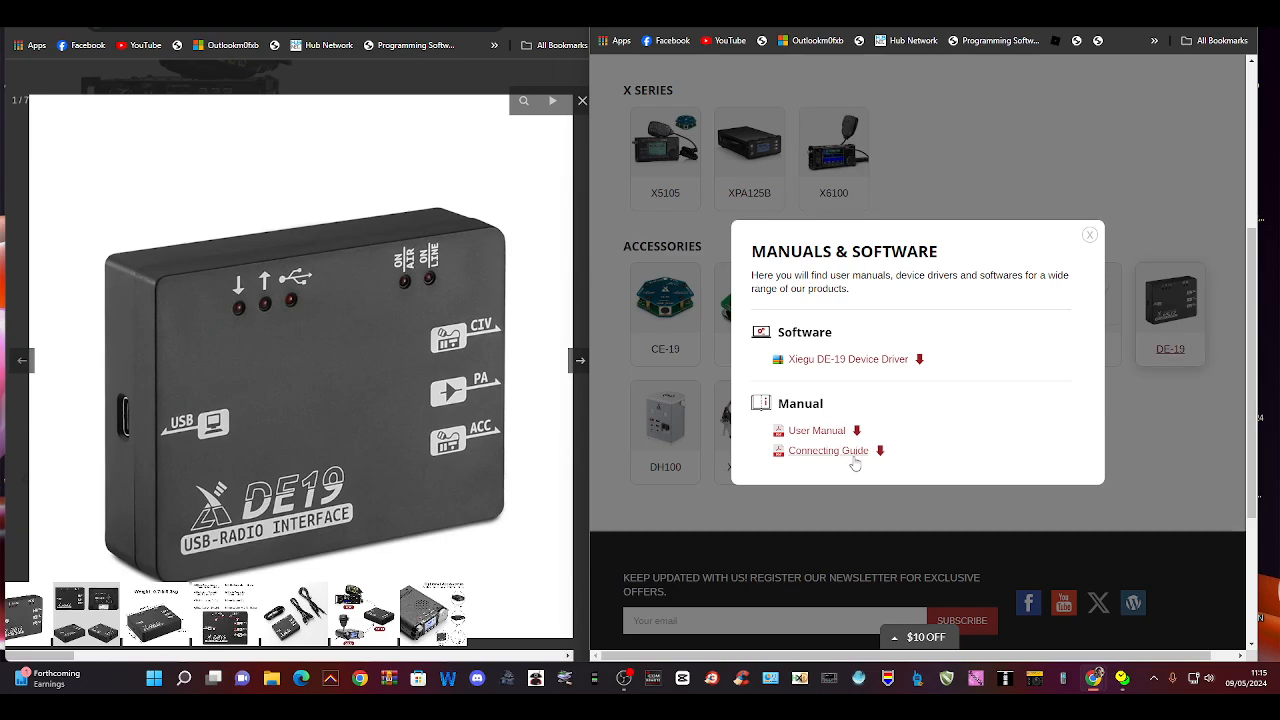
# Download the Xiegu DE-19 Device Driver and install the CH340 USB-serial driver from SETUP.EXE.
pyautogui.click(1088, 234)
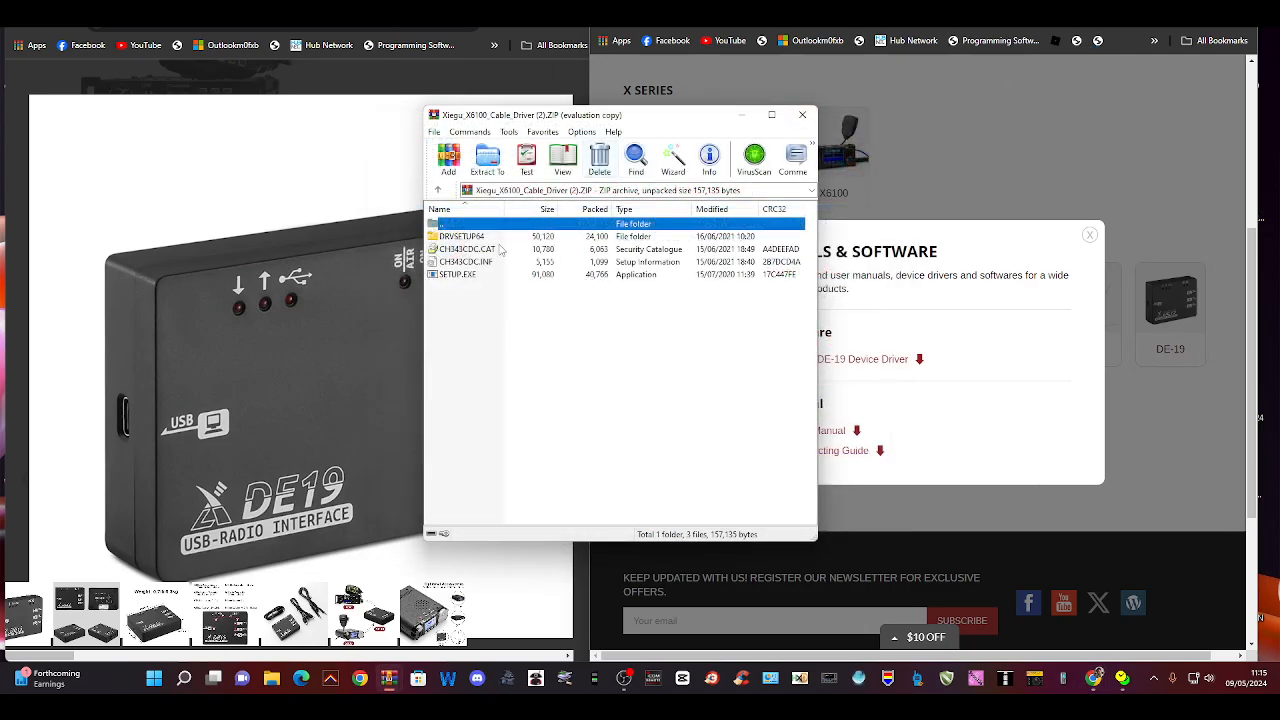
pyautogui.doubleClick(456, 272)
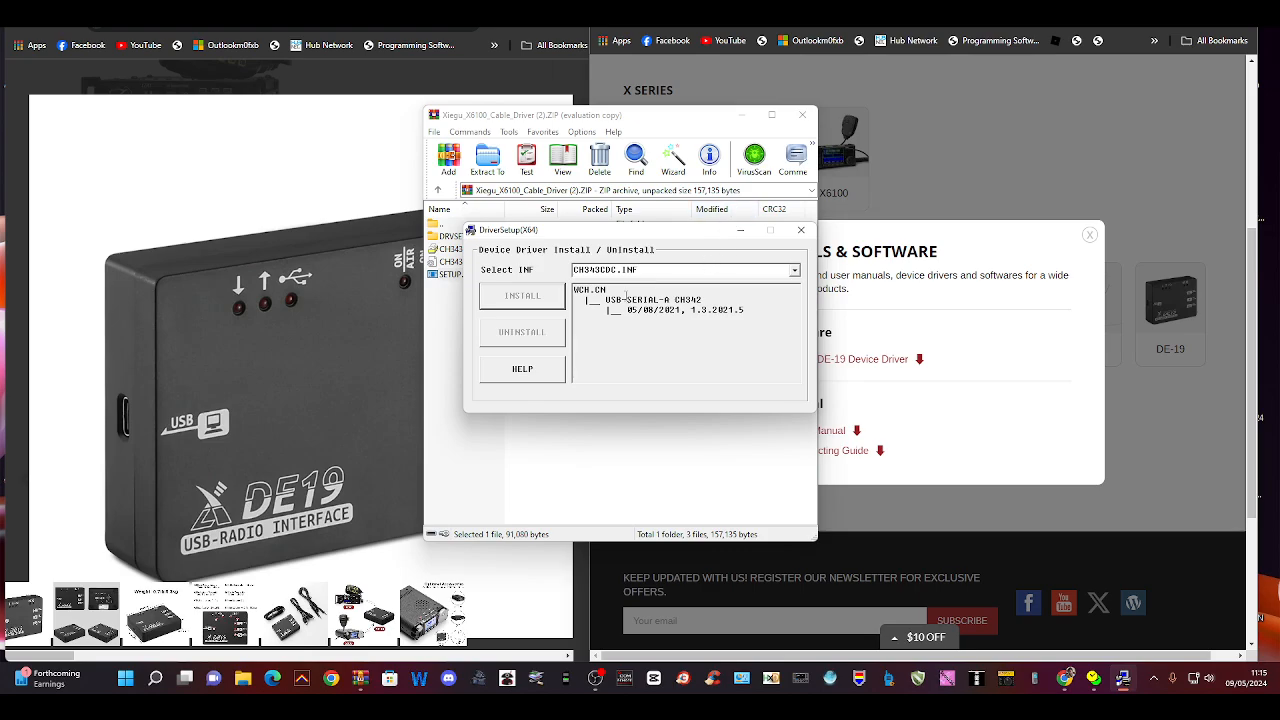
pyautogui.click(522, 296)
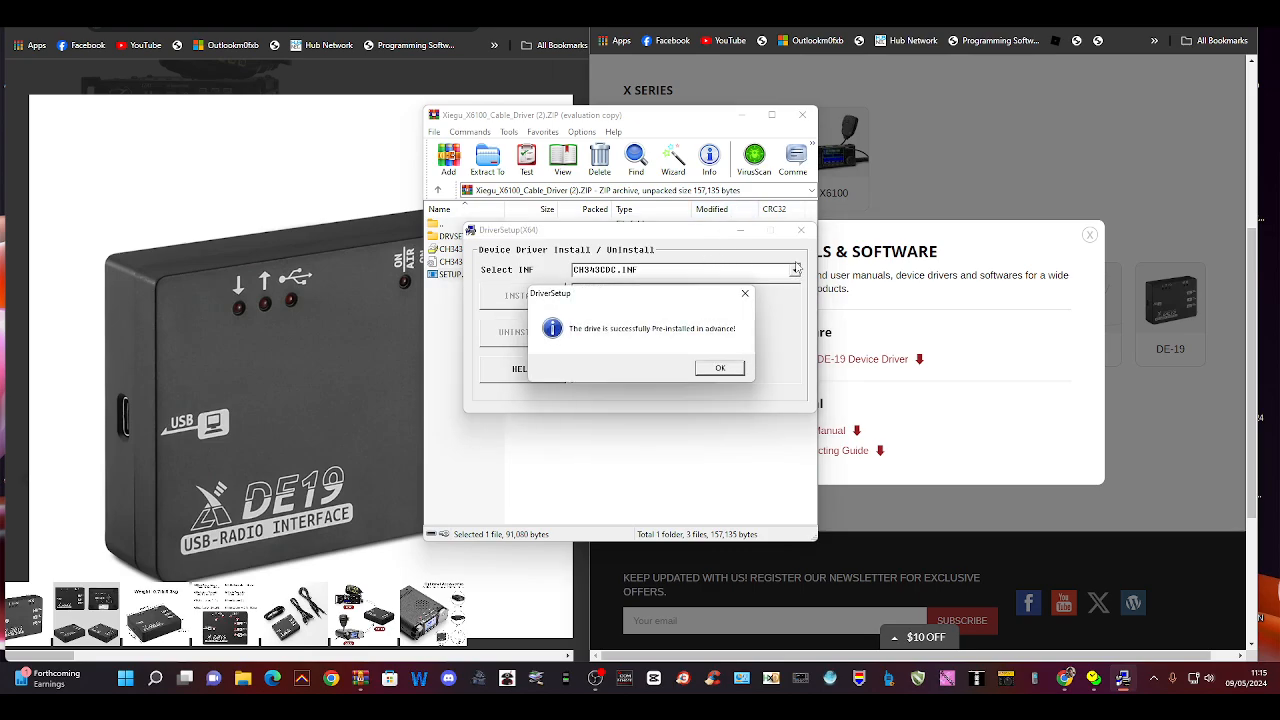
pyautogui.click(720, 368)
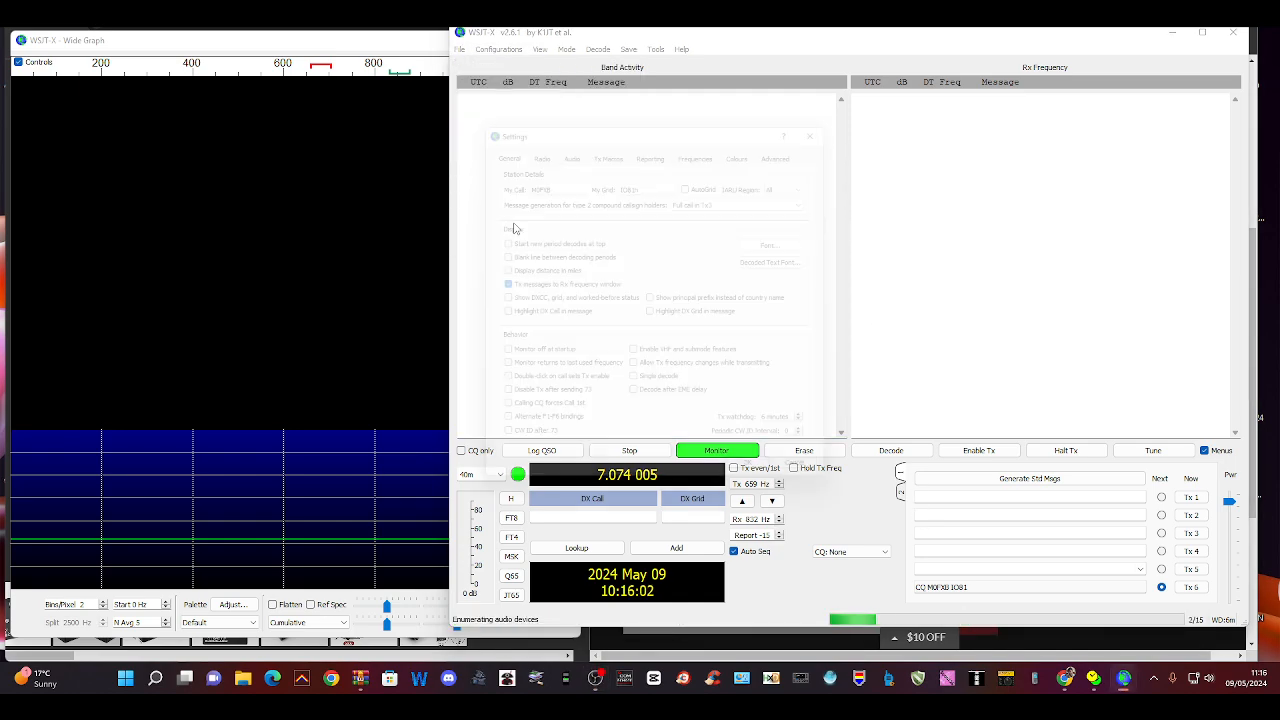
# Confirm in Device Manager that USB READER (COM11) is working properly, then close its properties.
pyautogui.click(532, 140)
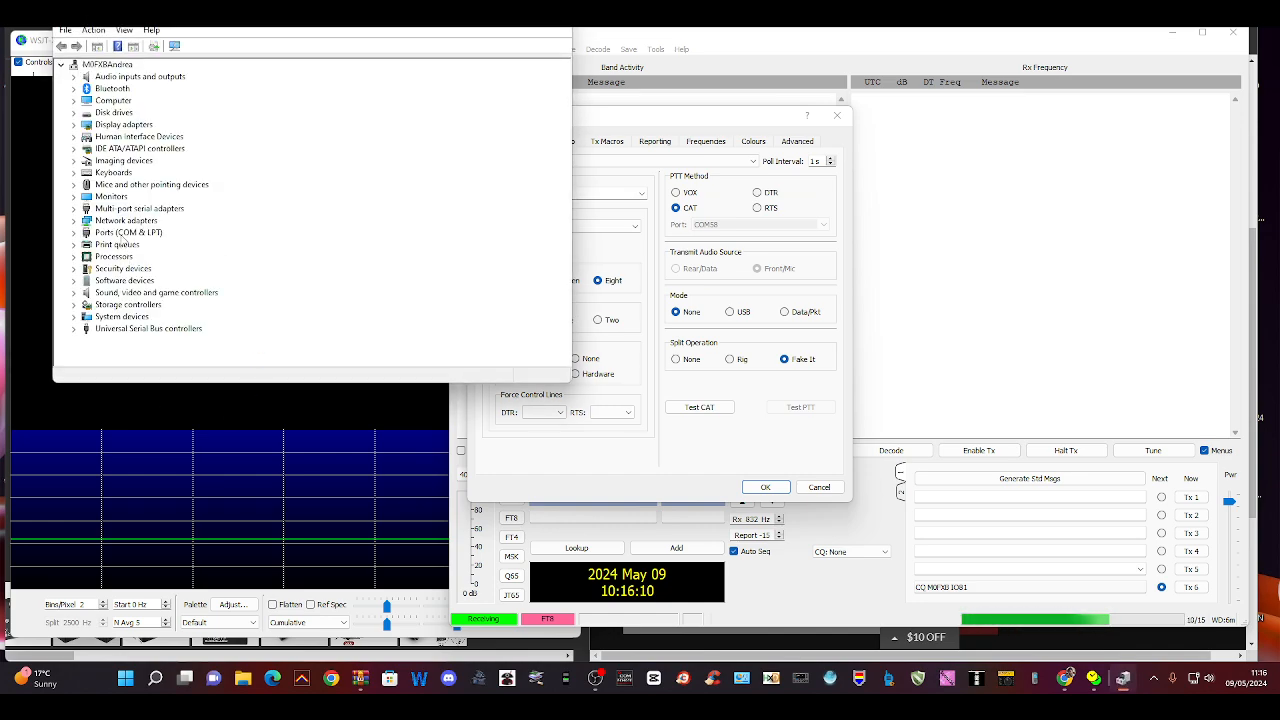
pyautogui.click(74, 232)
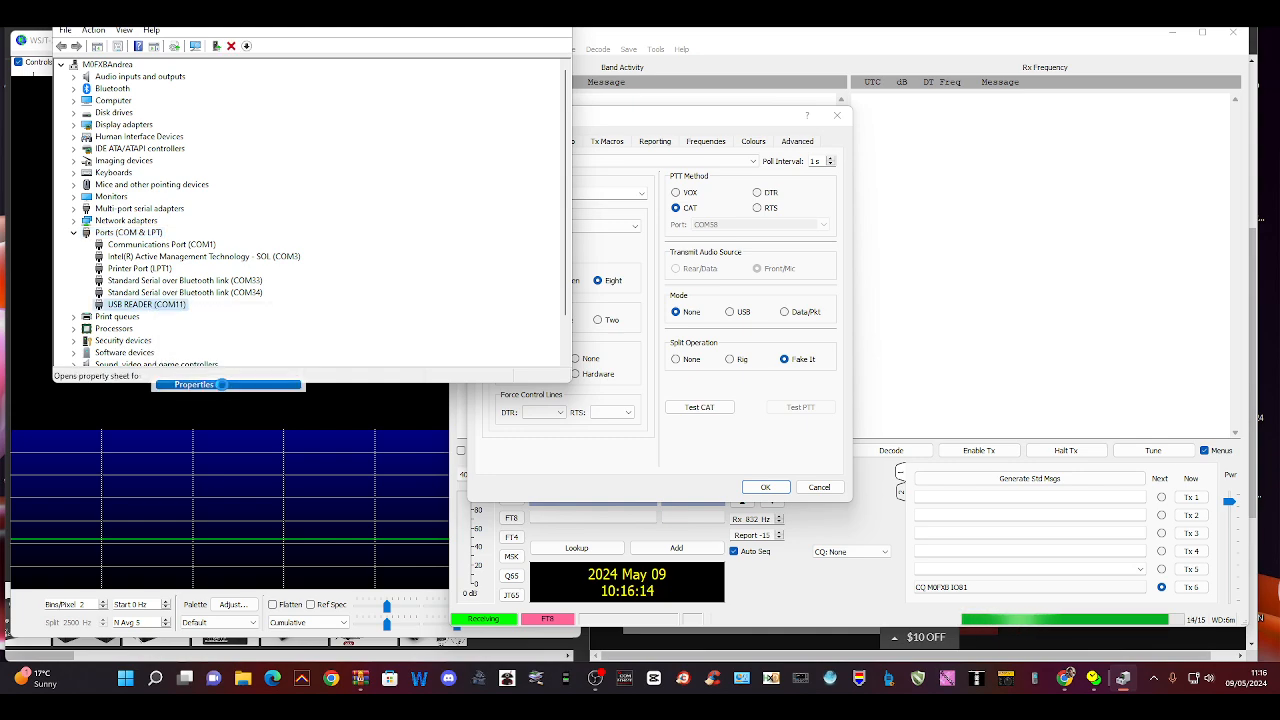
pyautogui.doubleClick(146, 304)
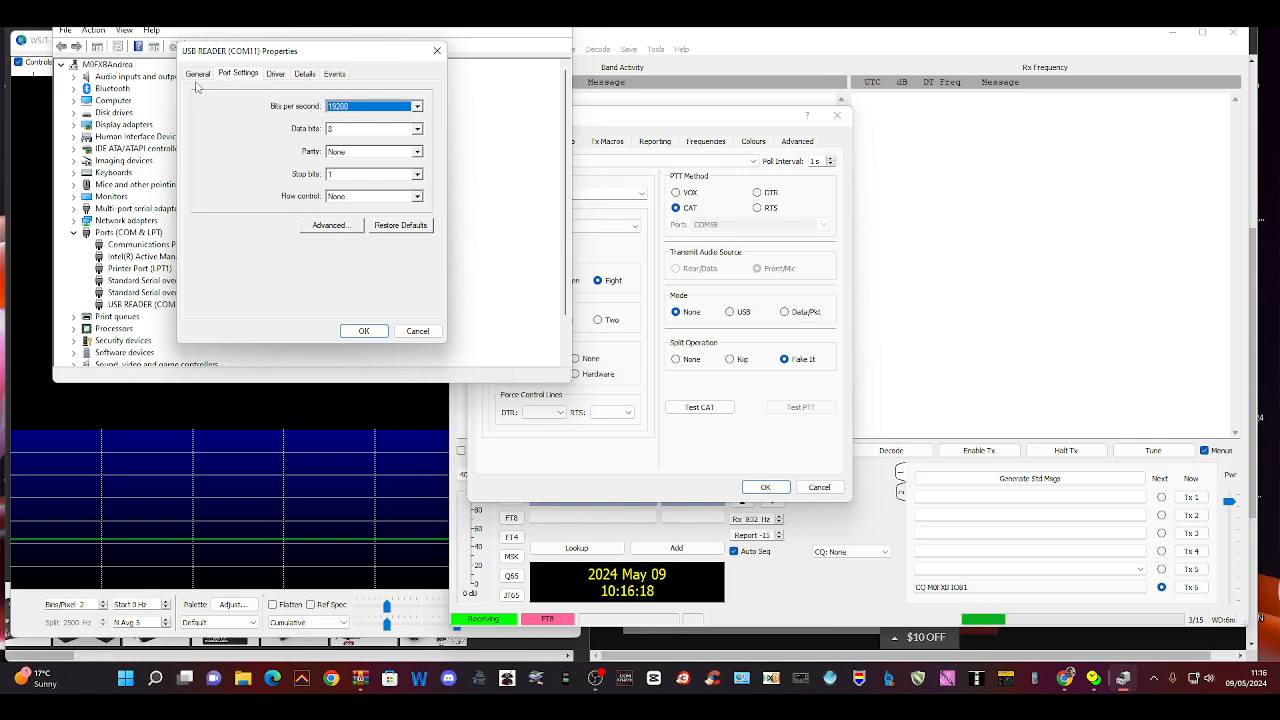
pyautogui.click(198, 72)
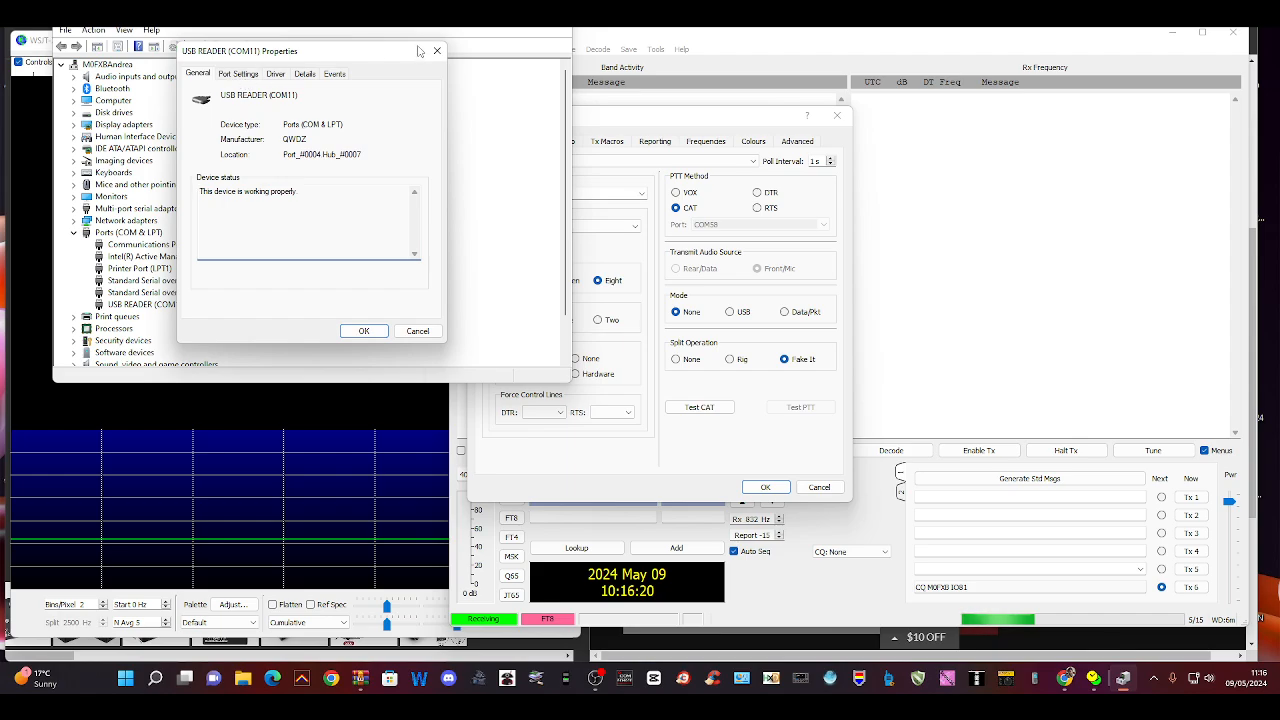
pyautogui.click(436, 50)
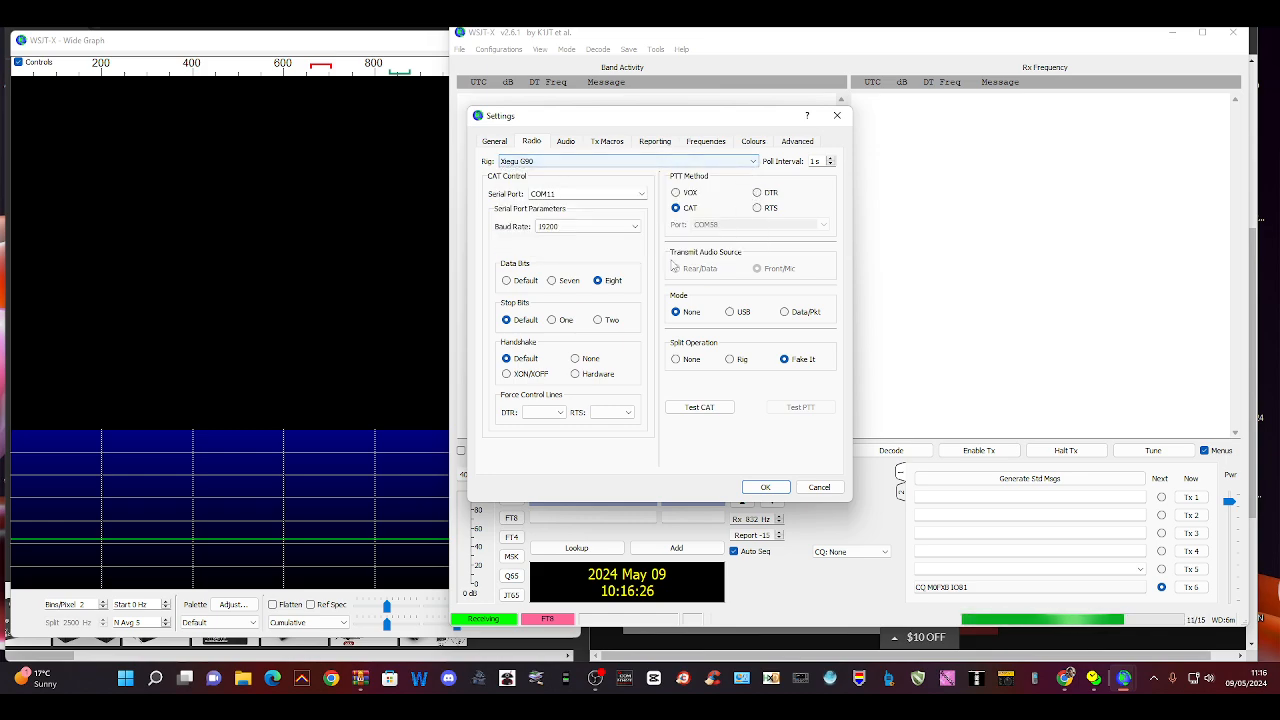
pyautogui.moveTo(540, 240)
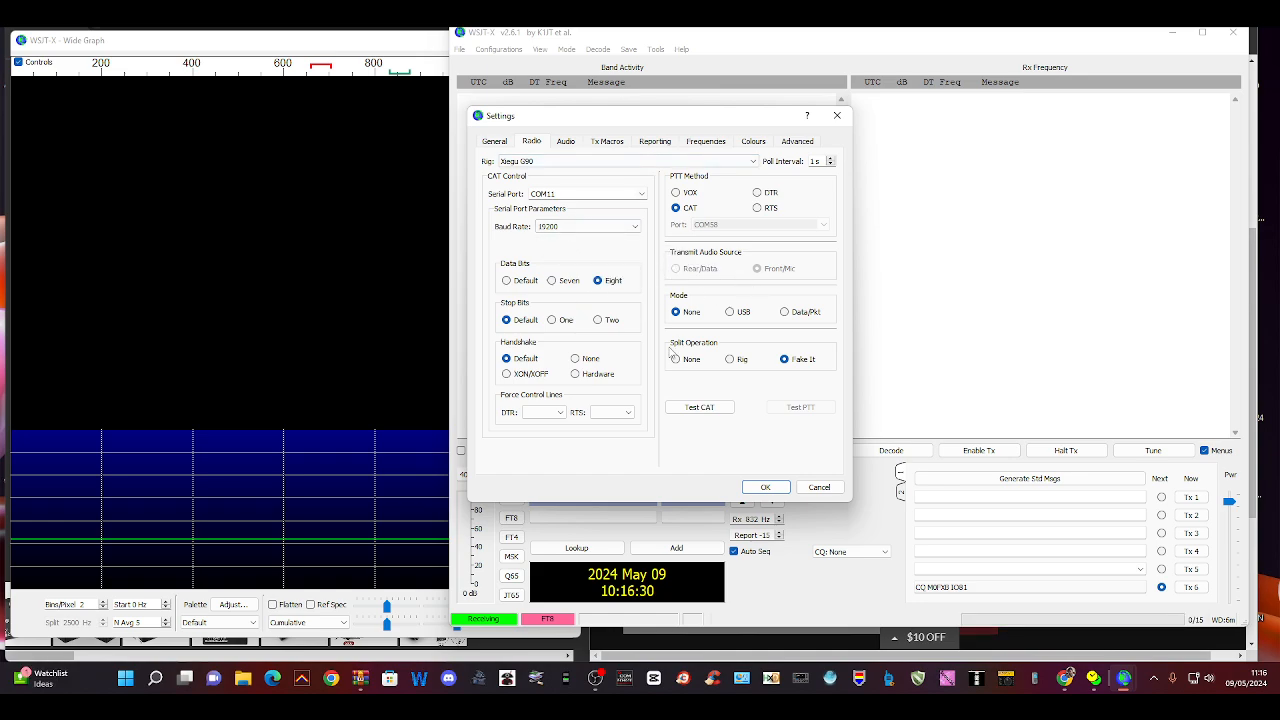
pyautogui.moveTo(640, 322)
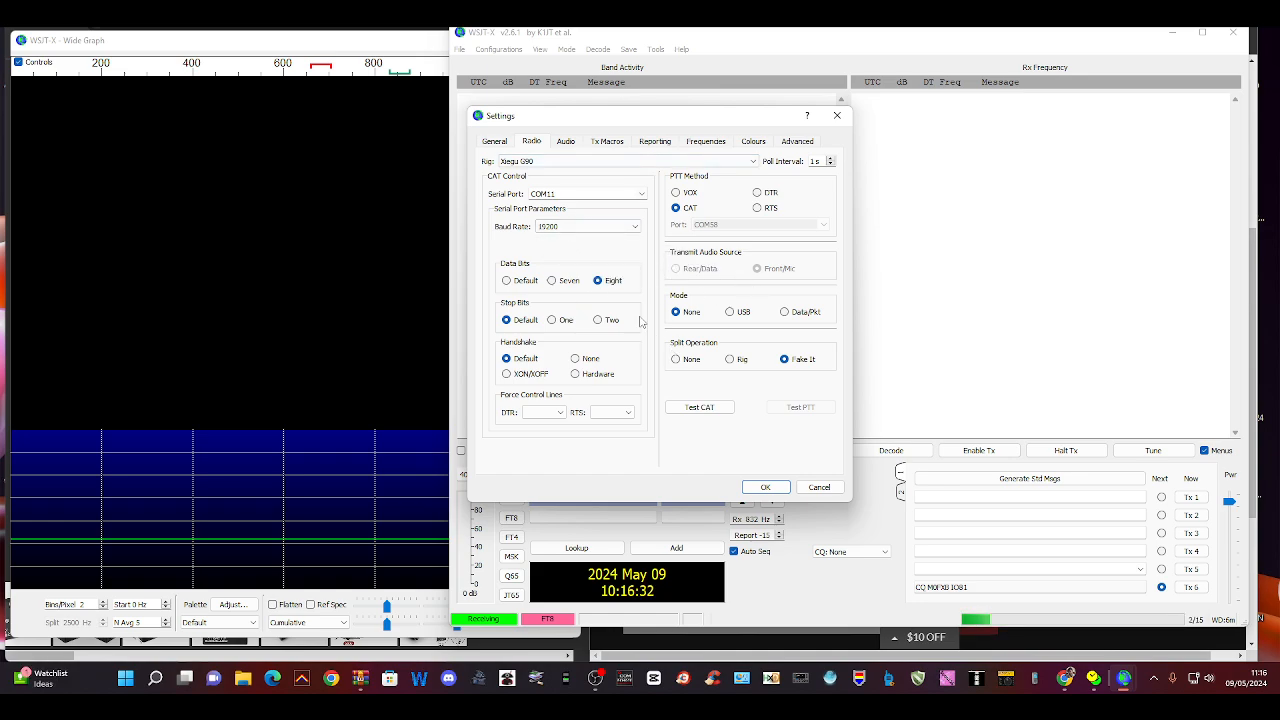
pyautogui.moveTo(644, 336)
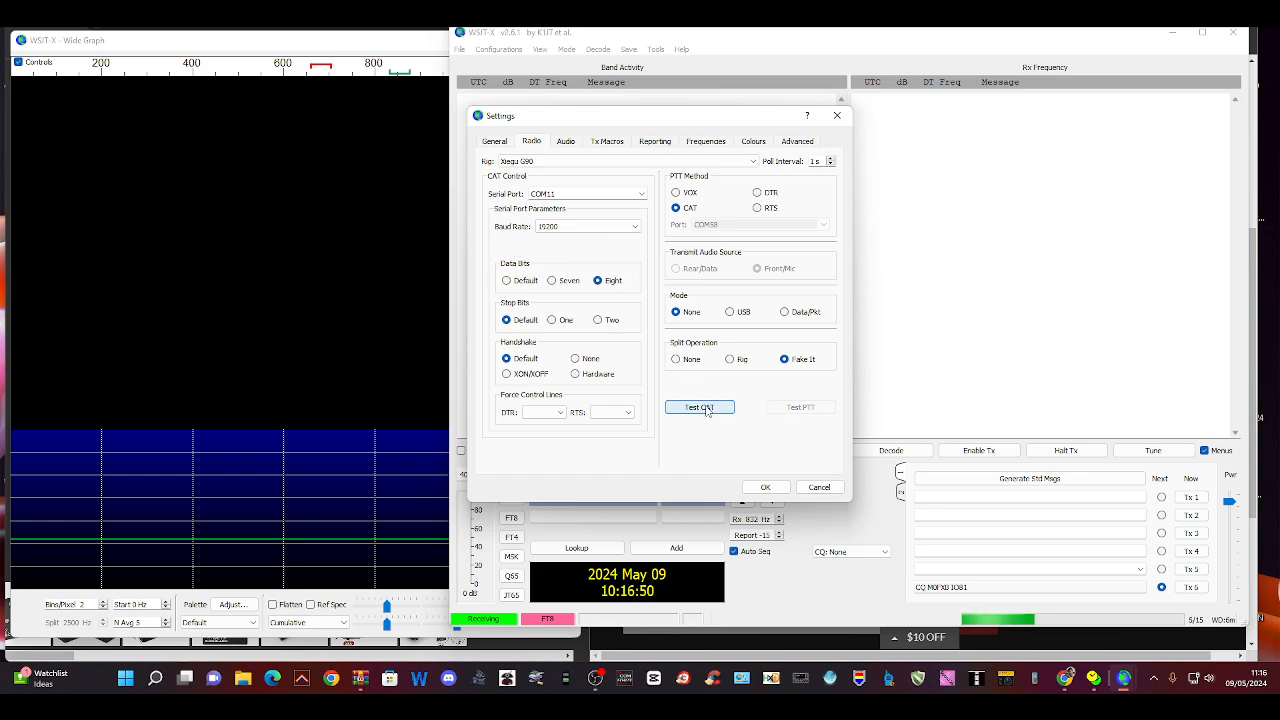
# Run Test CAT on the Xiegu G90 radio settings until it passes.
pyautogui.click(700, 408)
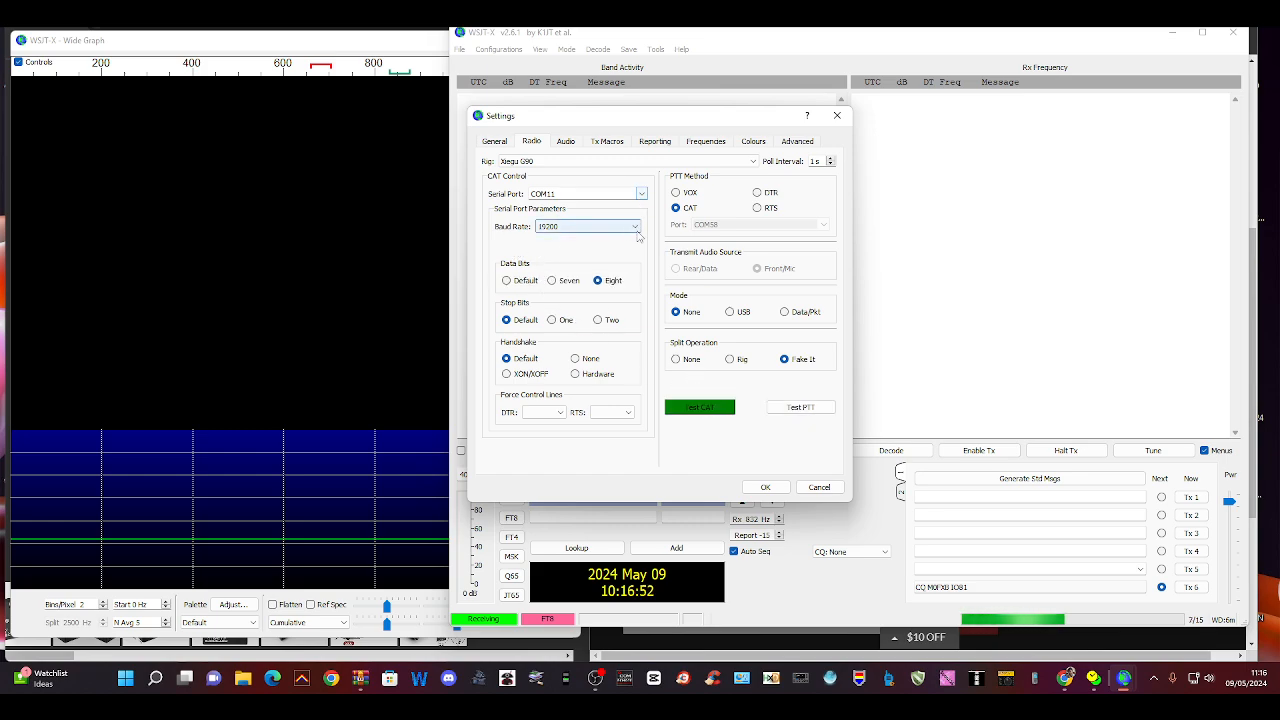
pyautogui.click(700, 408)
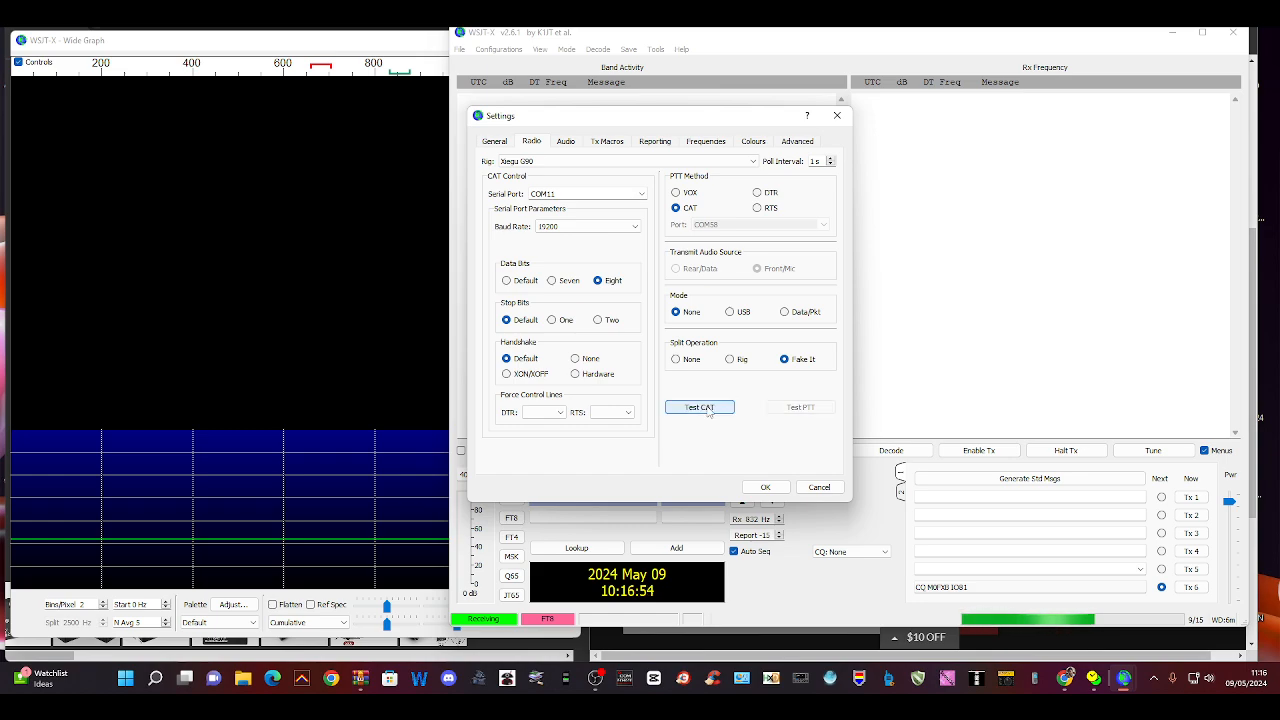
pyautogui.click(700, 408)
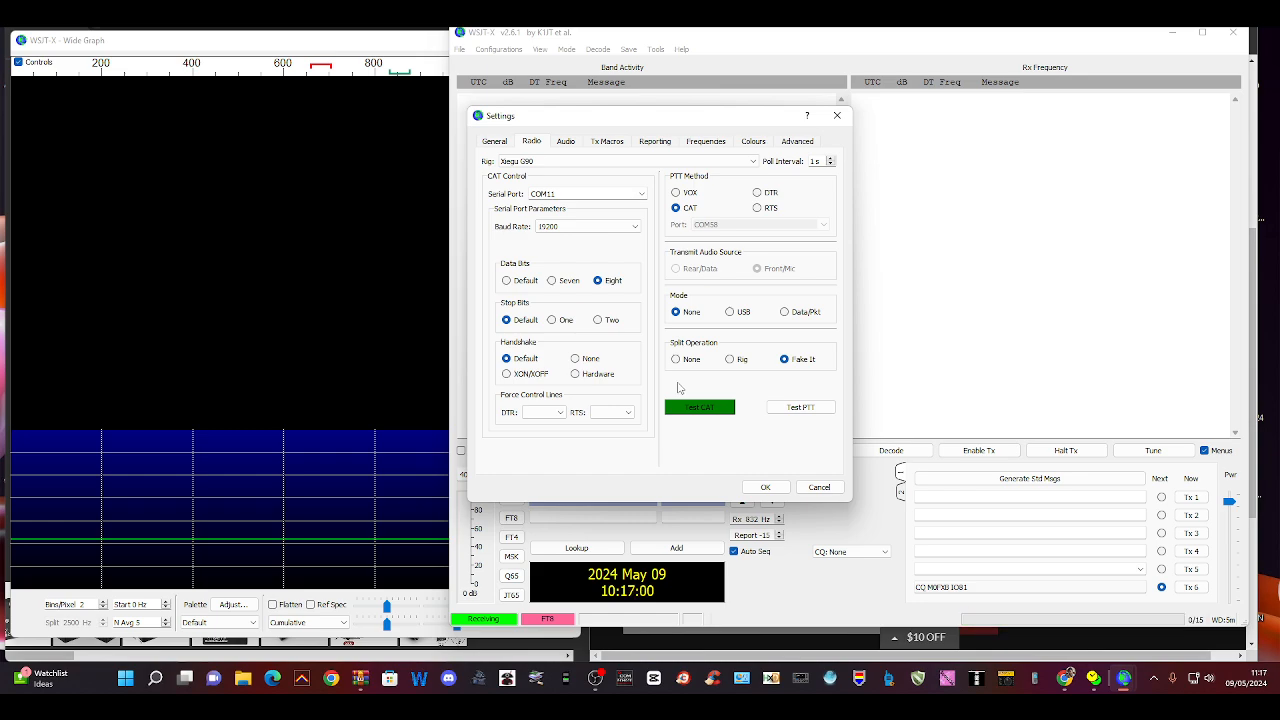
# Run Test PTT to key the transmitter and release it again.
pyautogui.click(800, 408)
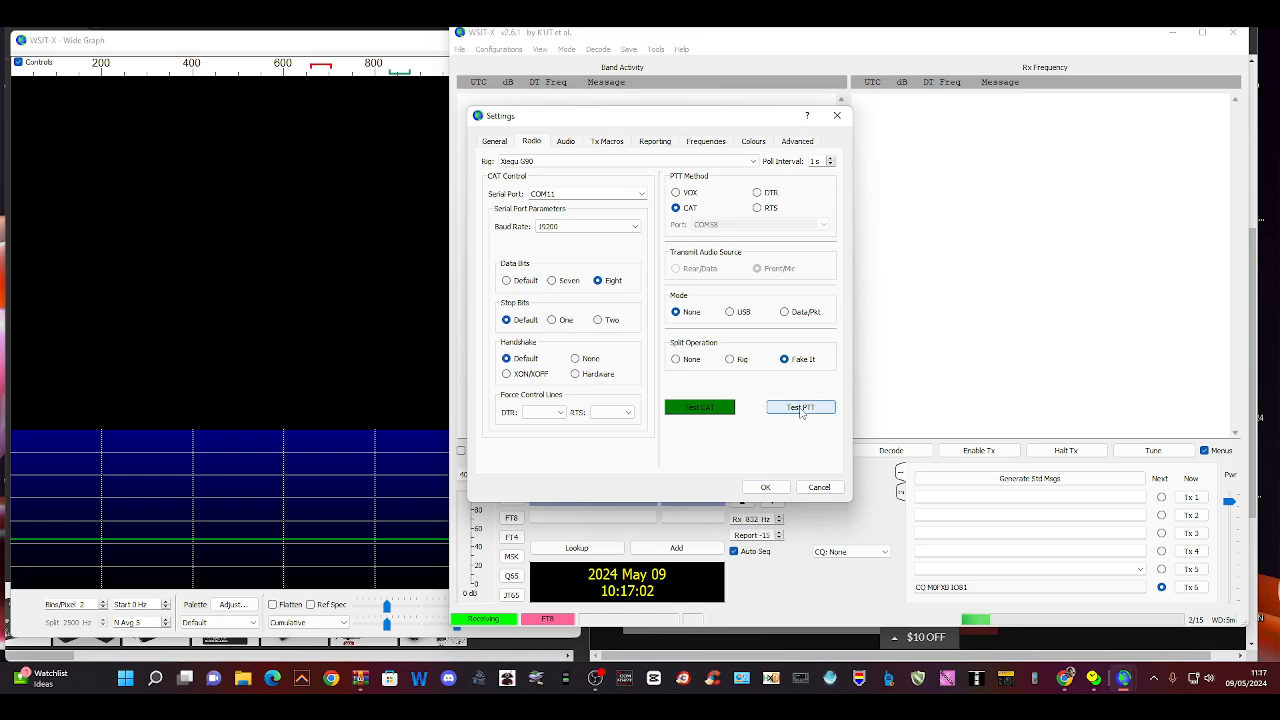
pyautogui.click(800, 408)
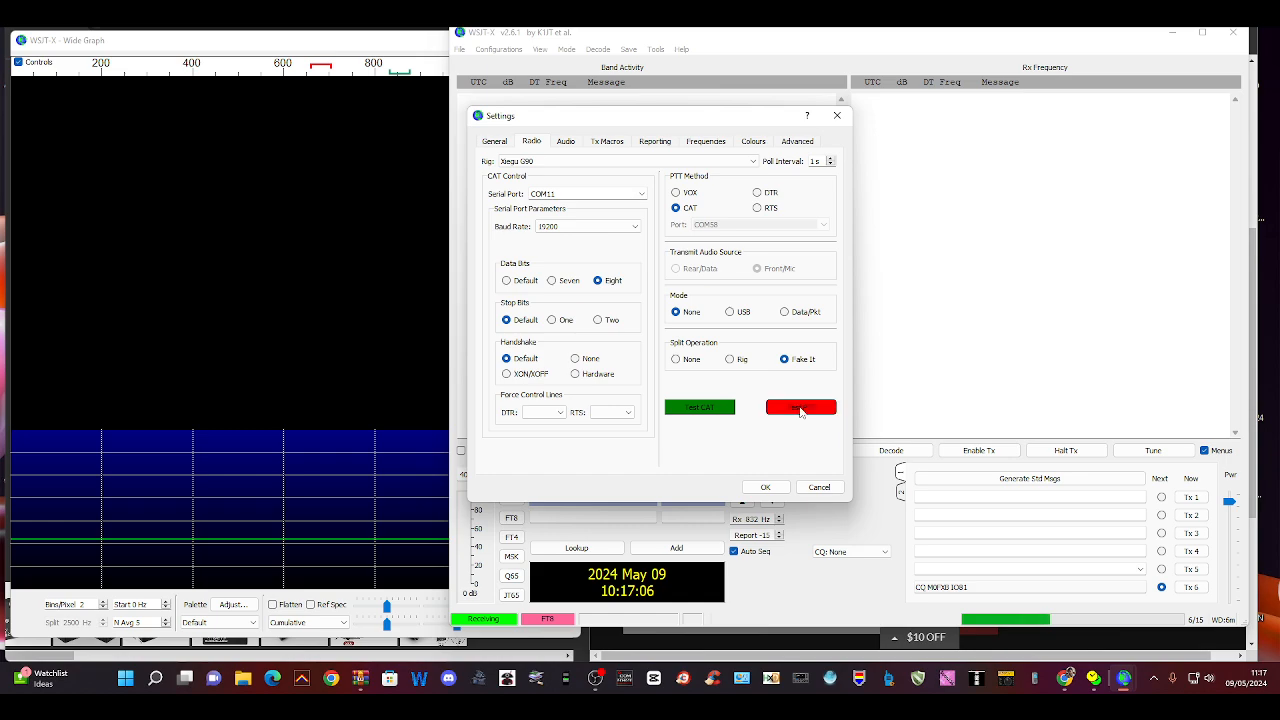
pyautogui.click(800, 408)
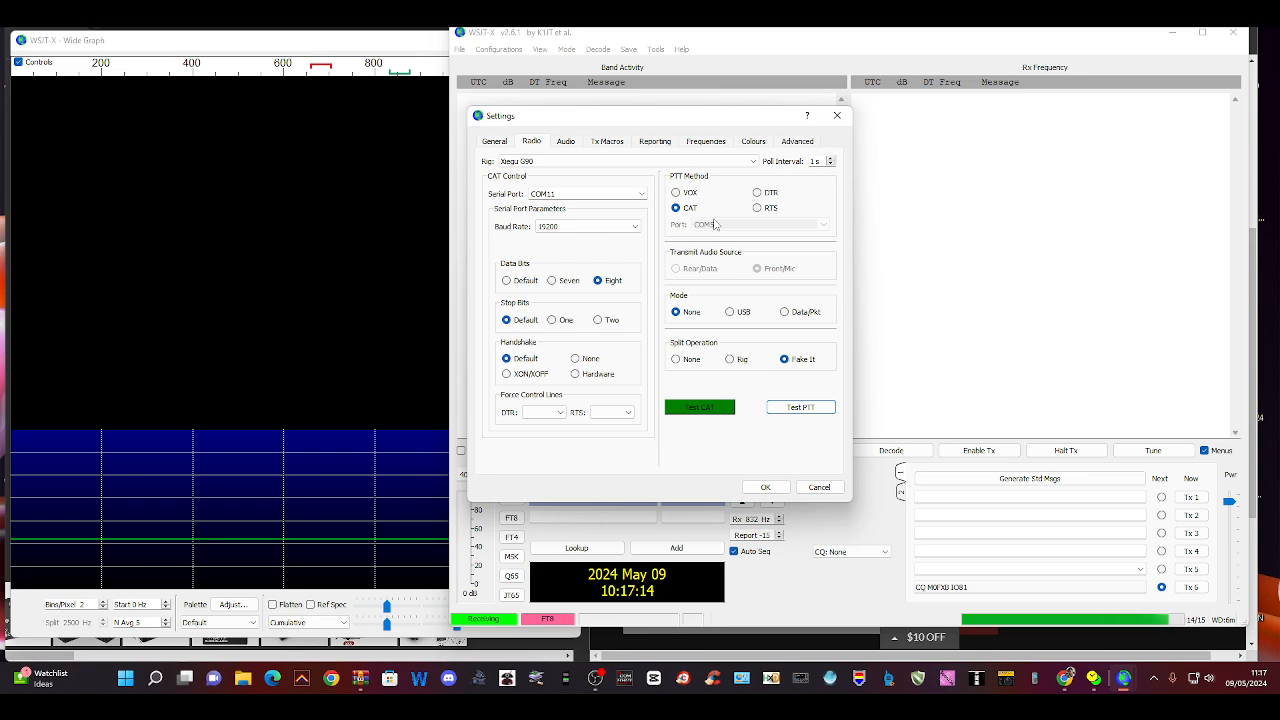
pyautogui.moveTo(772, 258)
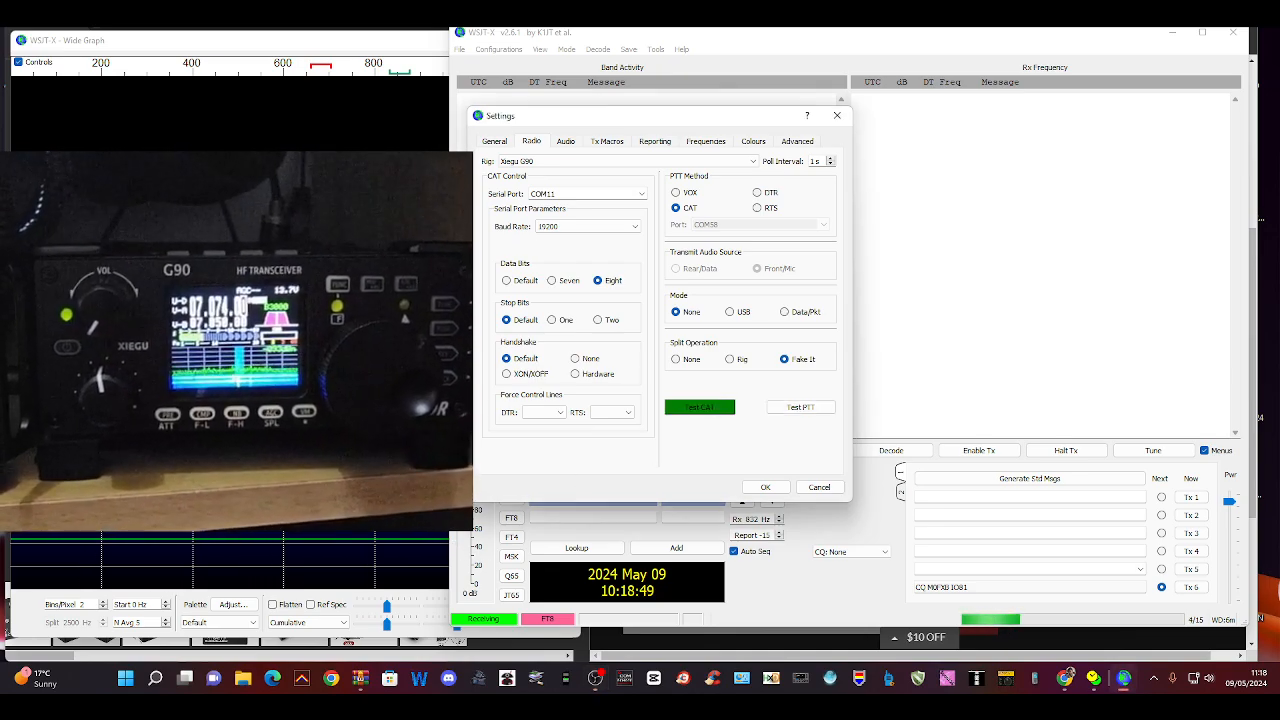
pyautogui.click(700, 408)
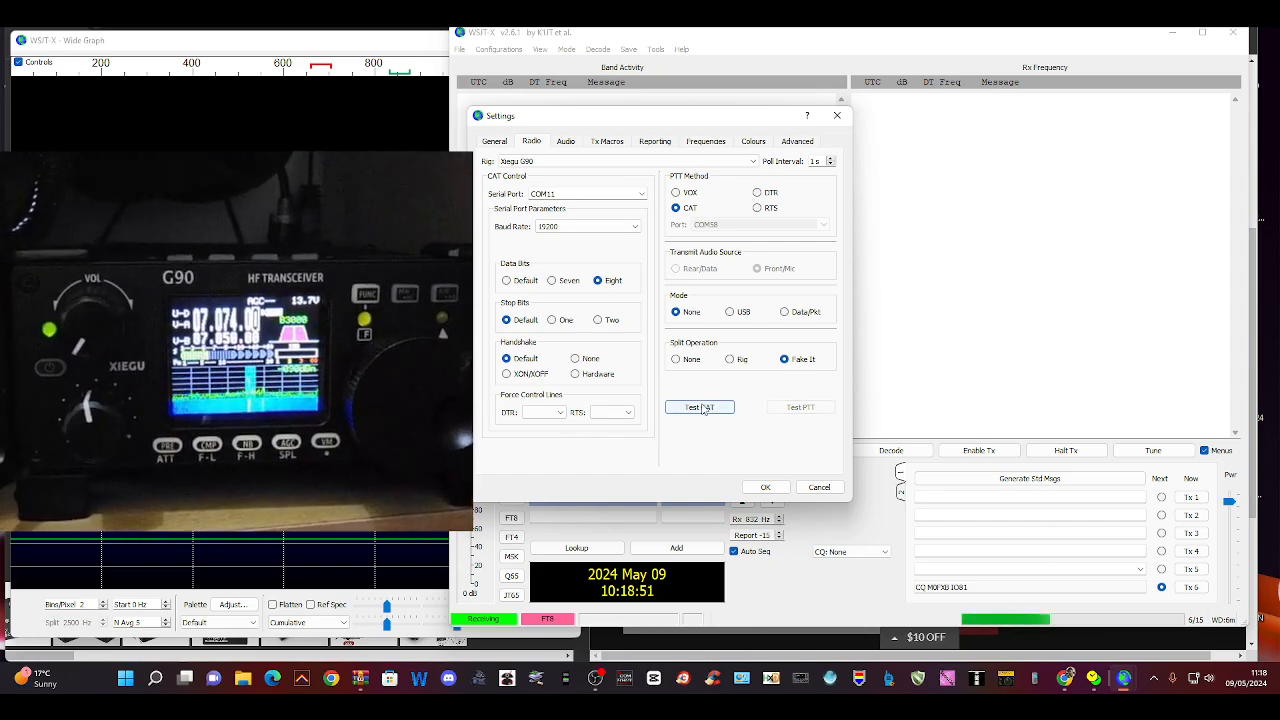
pyautogui.click(700, 408)
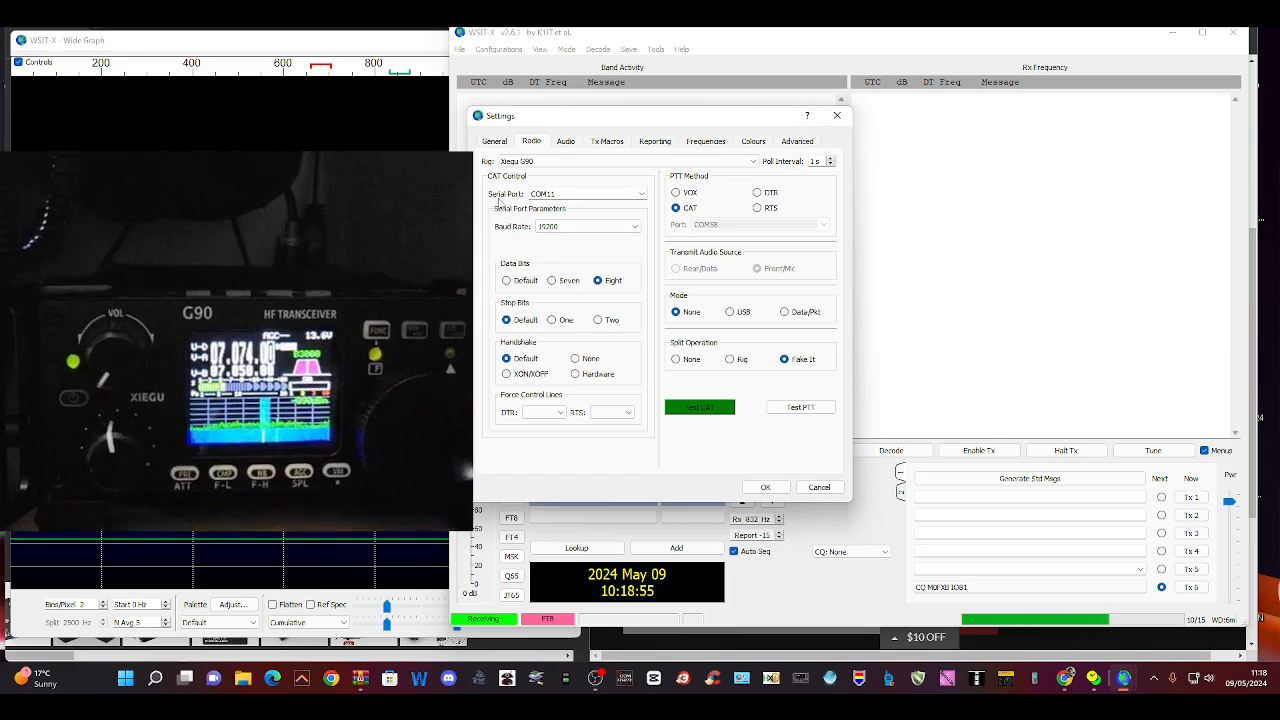
pyautogui.click(800, 408)
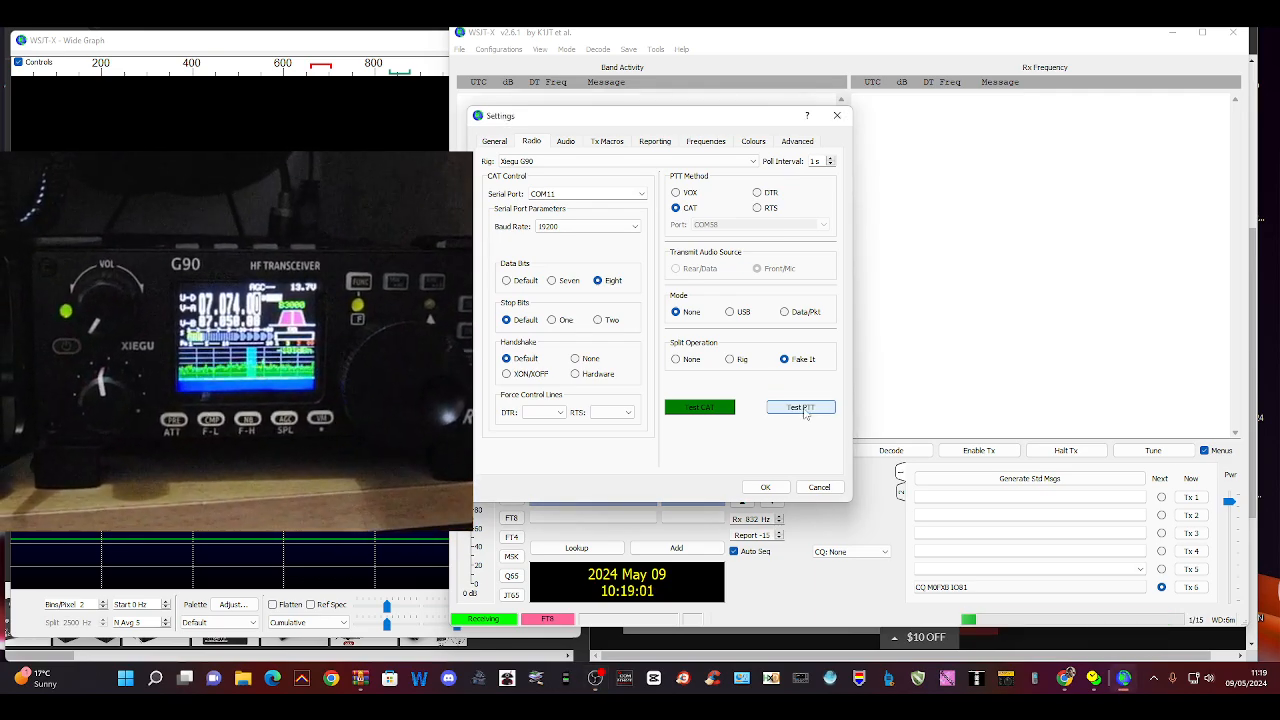
pyautogui.click(800, 408)
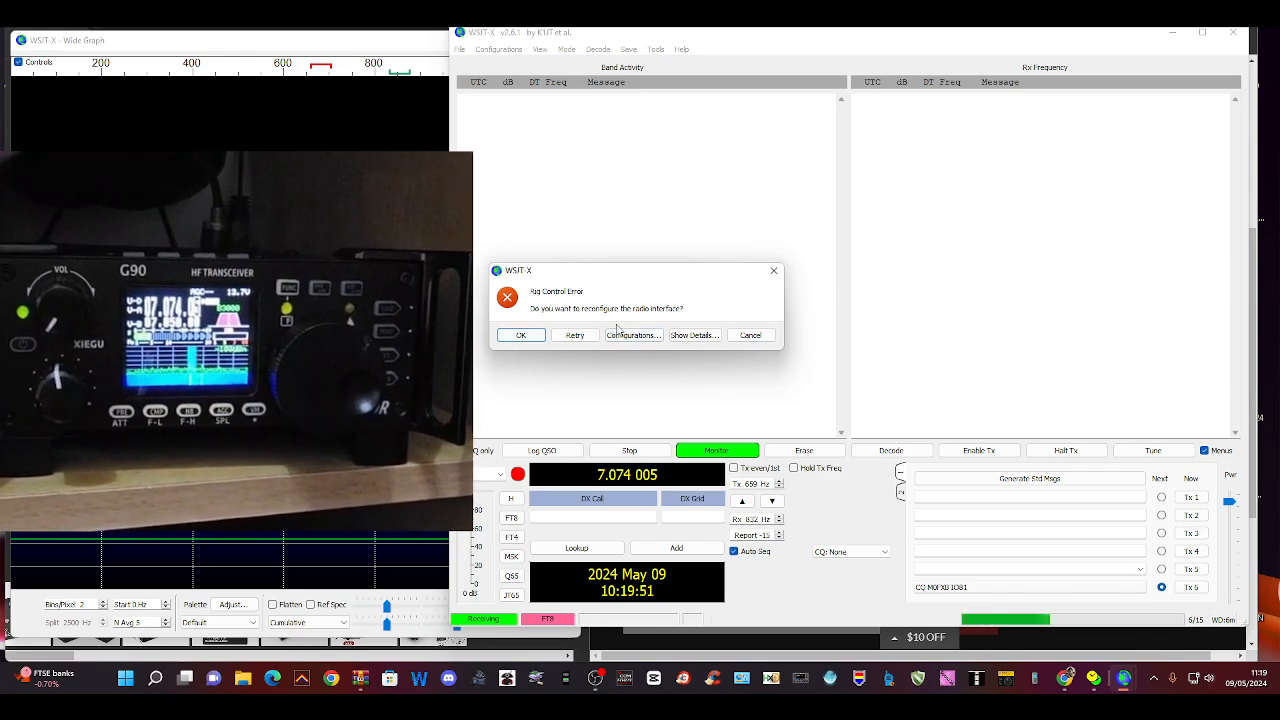
# Show the details of the Rig Control Error reporting a protocol error while setting frequency.
pyautogui.click(694, 334)
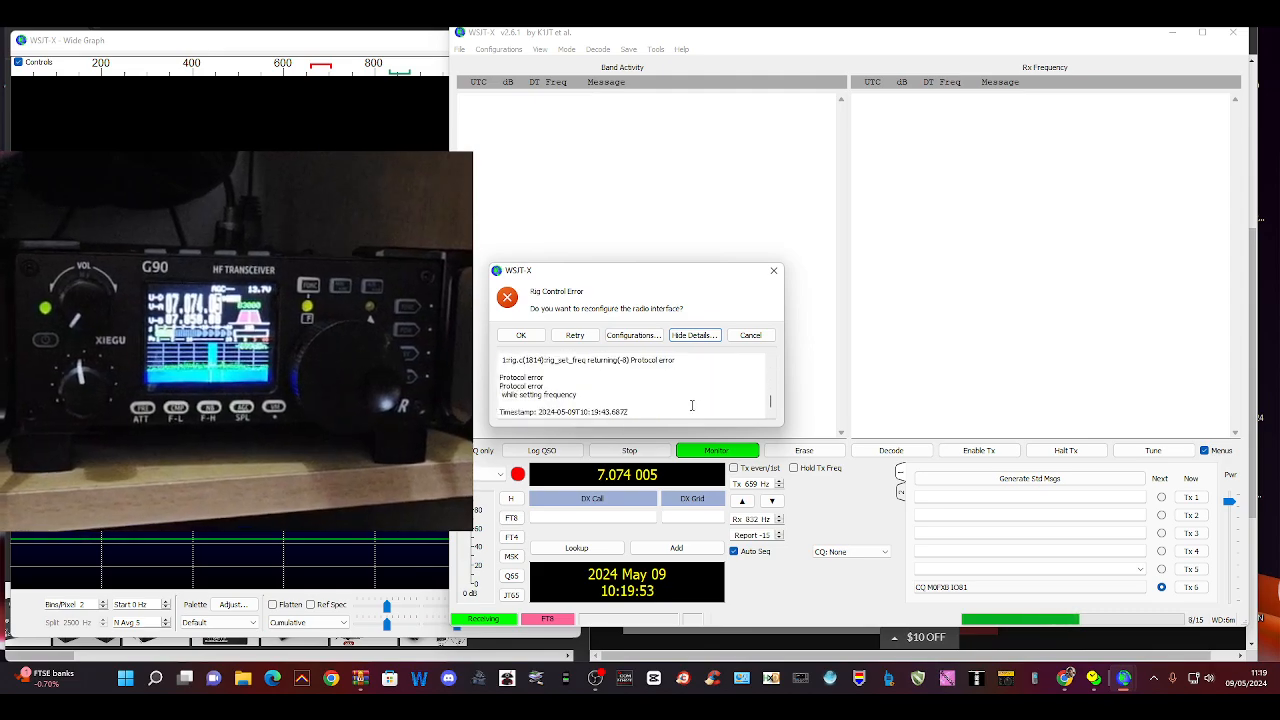